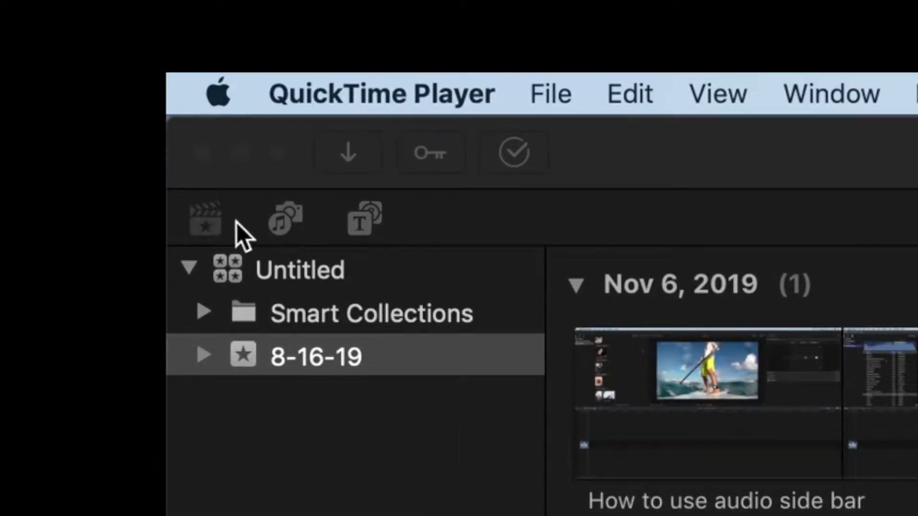
mouse_move(286, 235)
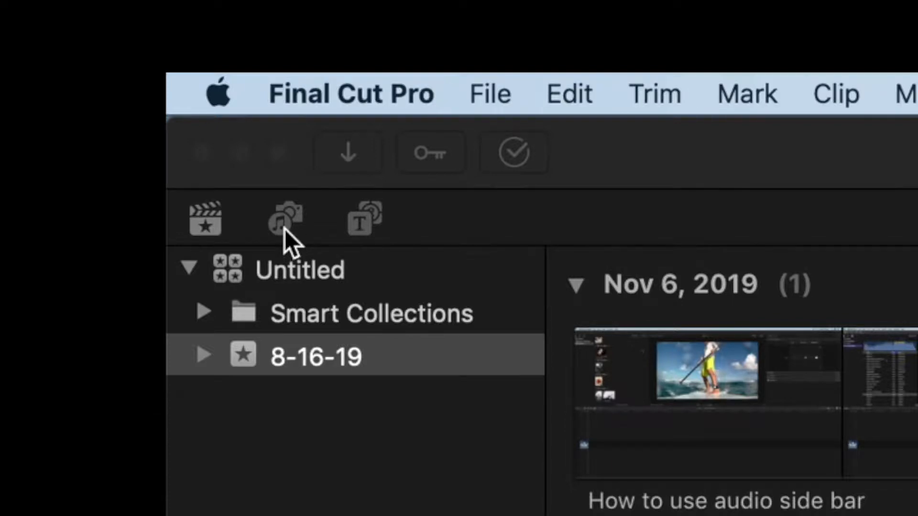
Show the Photos and Audio sources, view the Photos library, then the iTunes media.
left_click(286, 220)
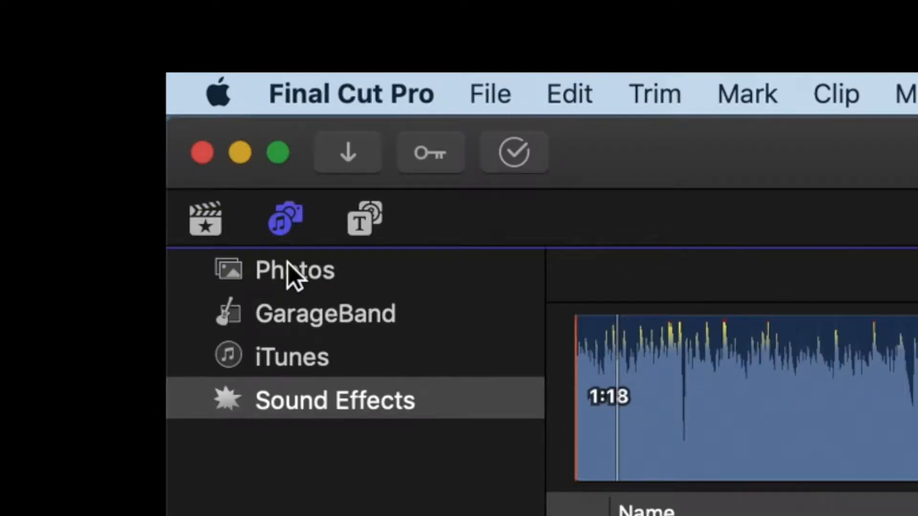
left_click(295, 270)
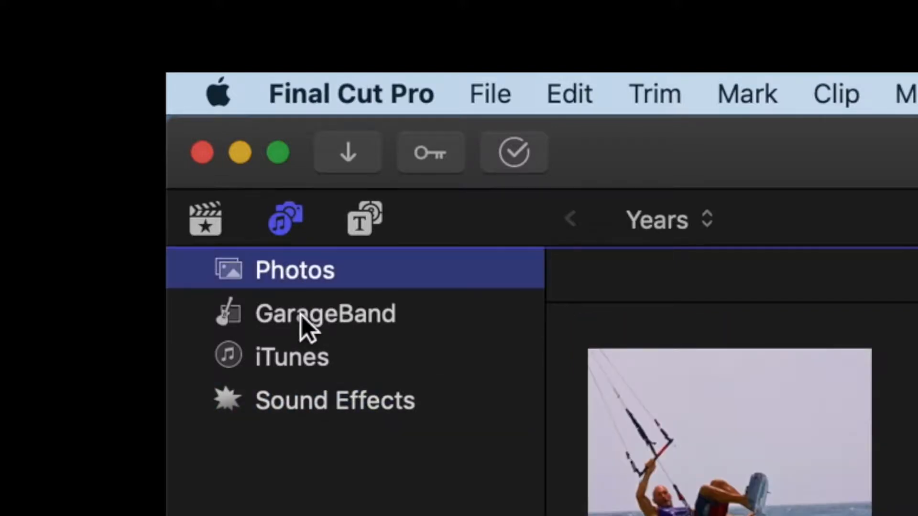
left_click(291, 357)
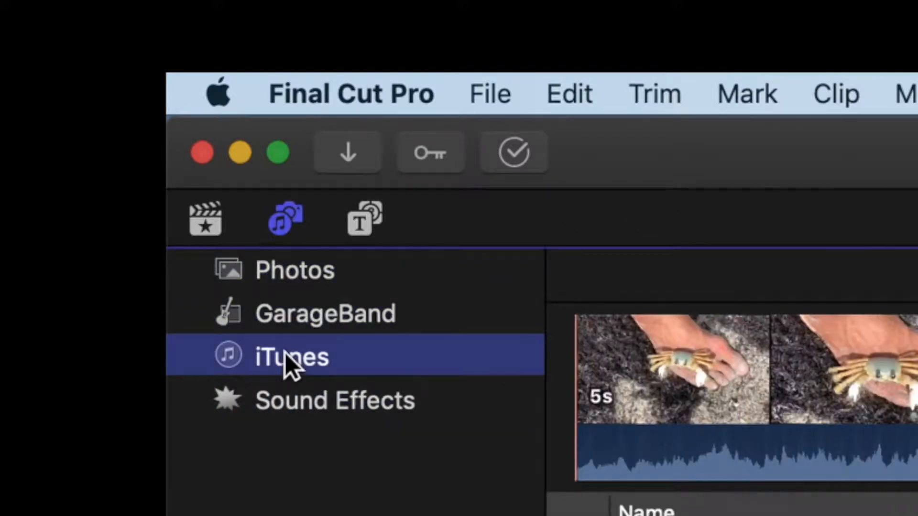
mouse_move(275, 404)
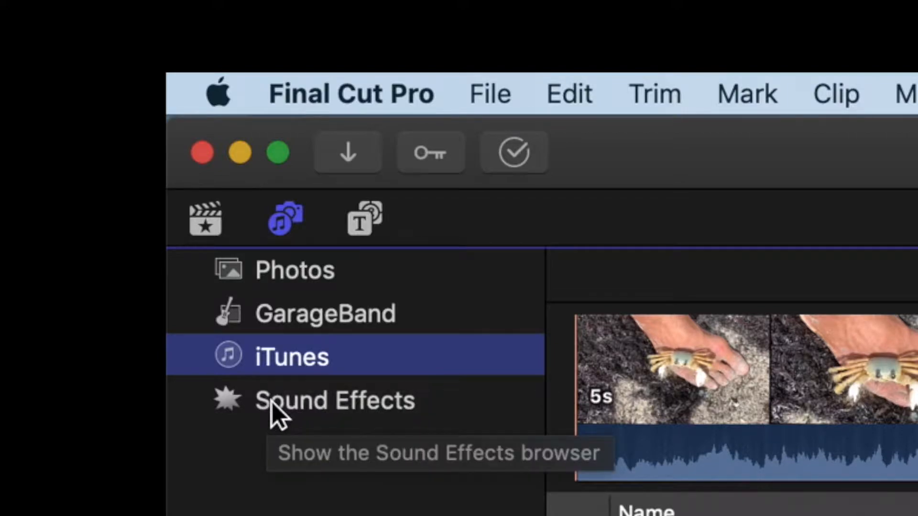
Show the Sound Effects collection and scroll its jingles down to the Catwalk tracks.
left_click(335, 401)
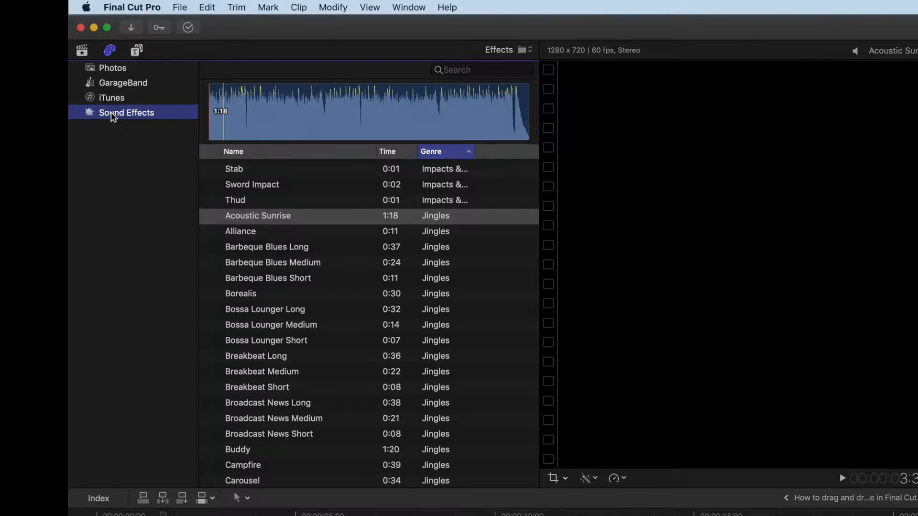
mouse_move(348, 296)
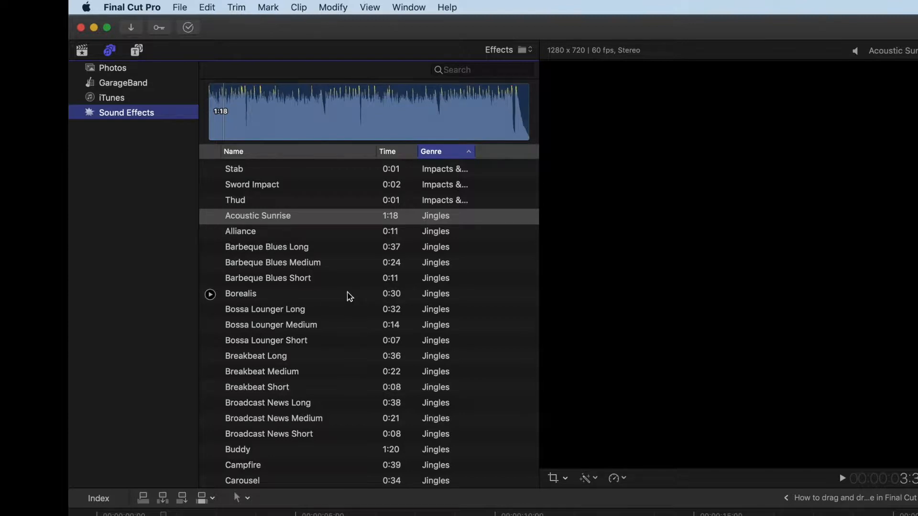
scroll("down", 3)
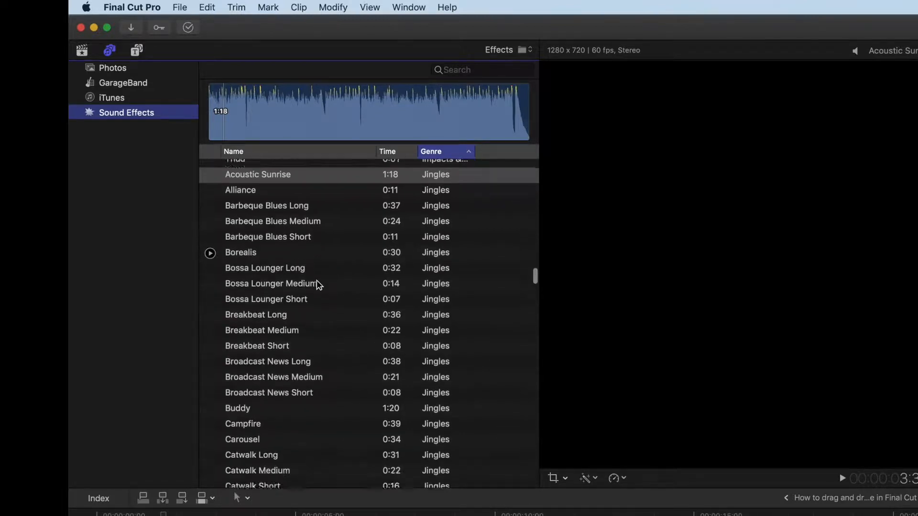
scroll("down", 3)
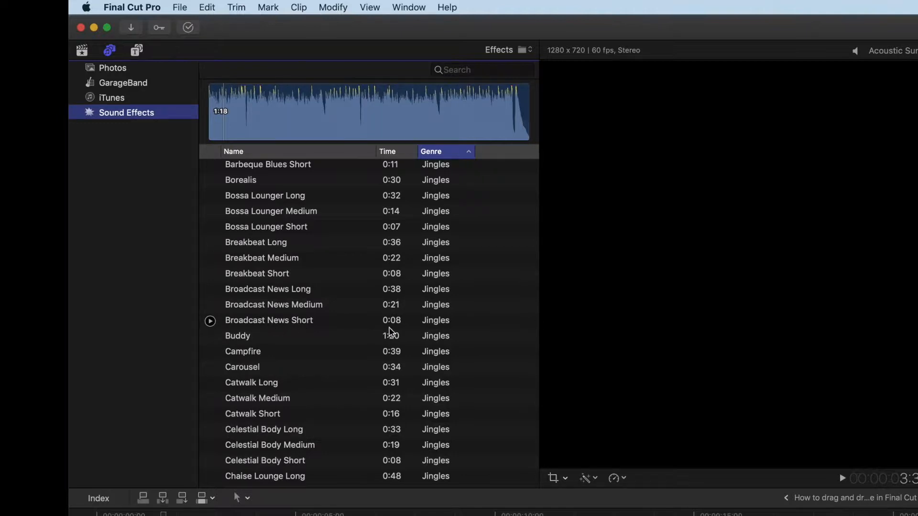
mouse_move(419, 328)
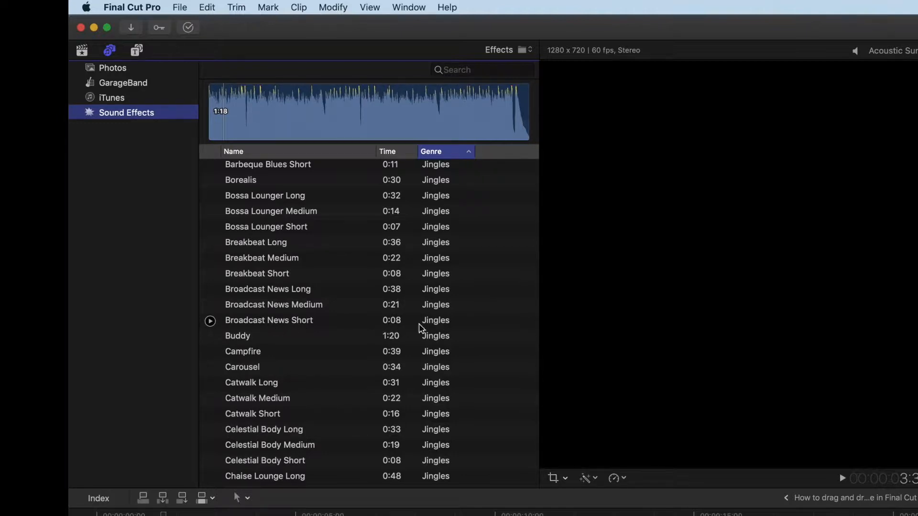
mouse_move(264, 325)
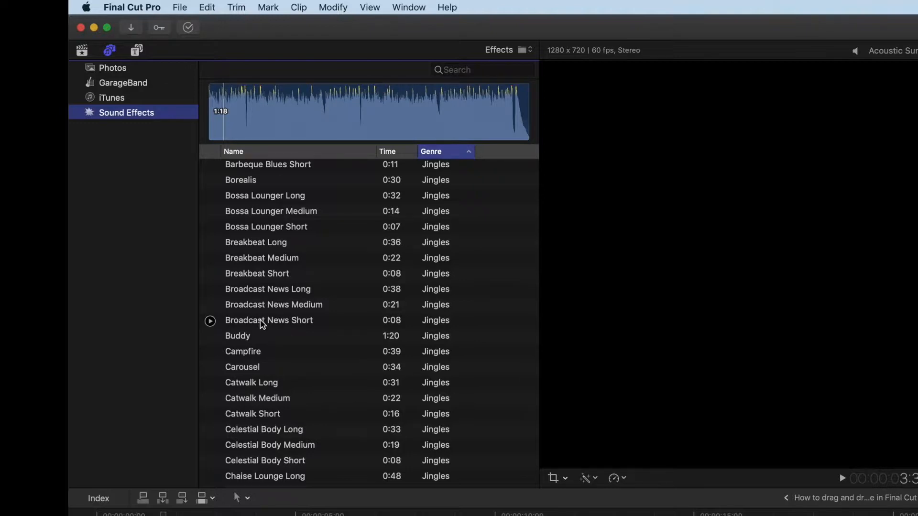
Select the Broadcast News Short jingle and preview it by skimming its waveform.
left_click(269, 320)
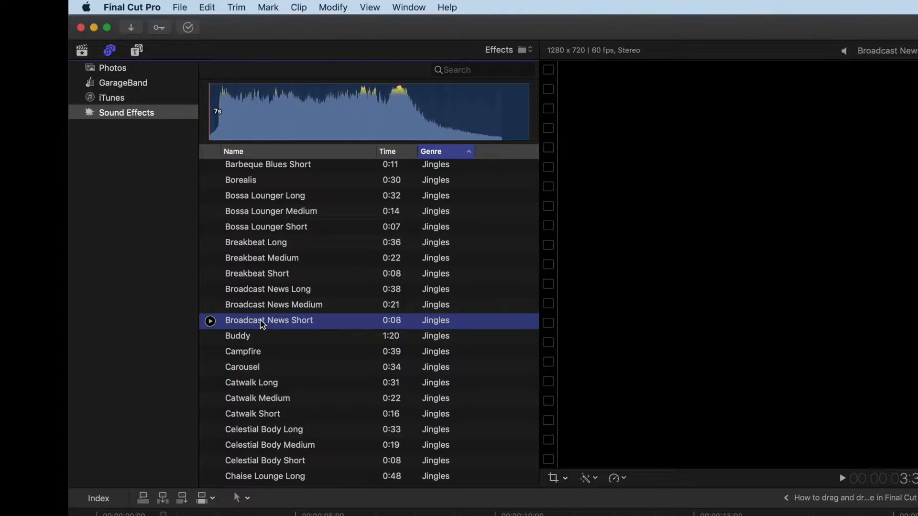
mouse_move(286, 338)
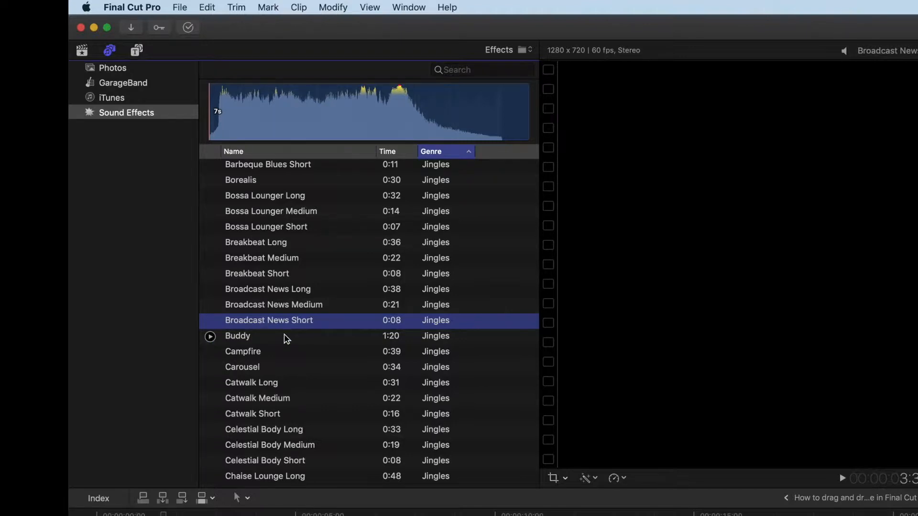
left_click(209, 321)
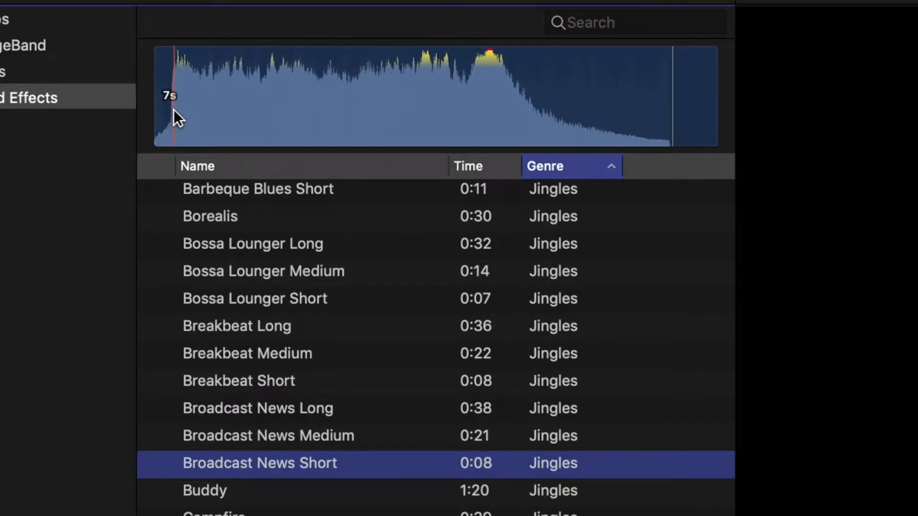
left_click(251, 117)
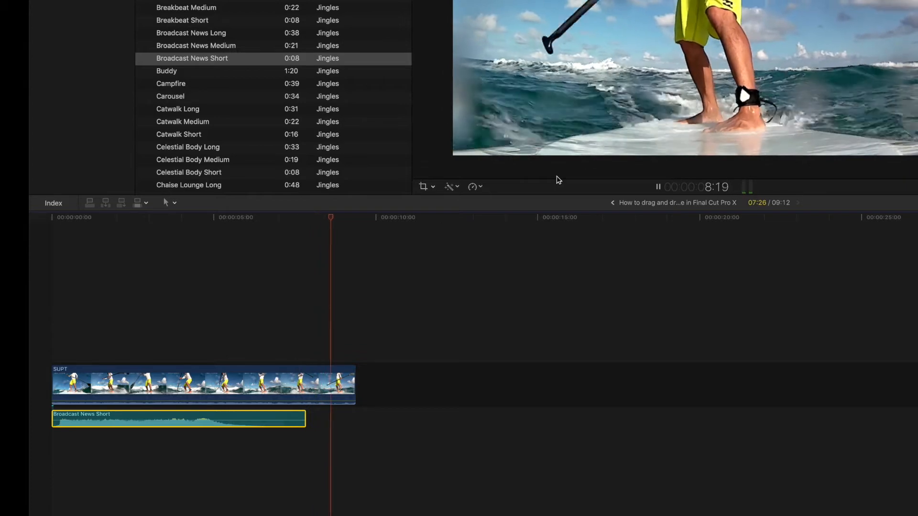
Delete the Broadcast News Short jingle from beneath the surfing clip.
key("space")
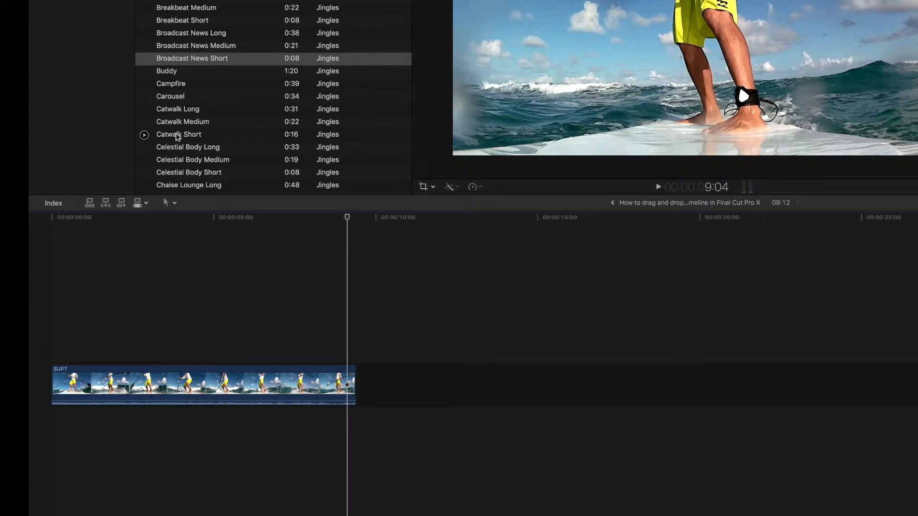
Pick Catwalk Short in the library and place it under the SUPT surfing clip.
left_click(178, 133)
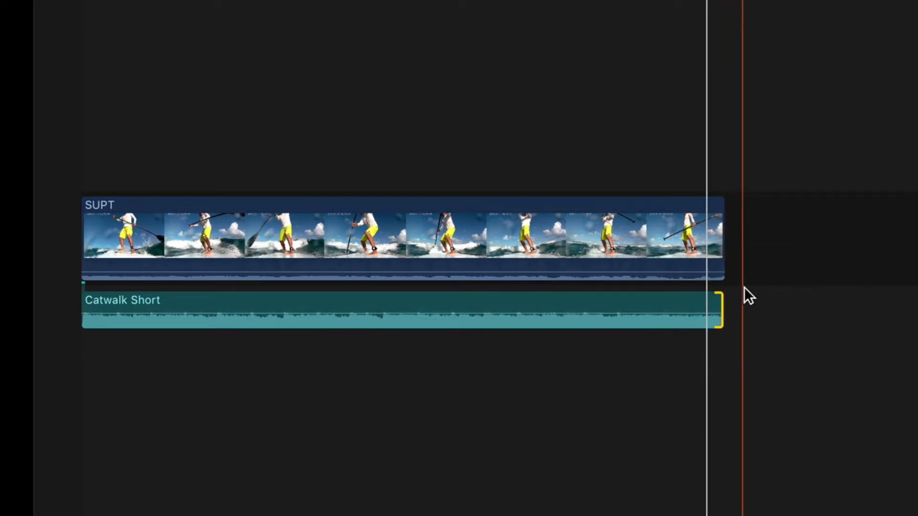
mouse_move(759, 260)
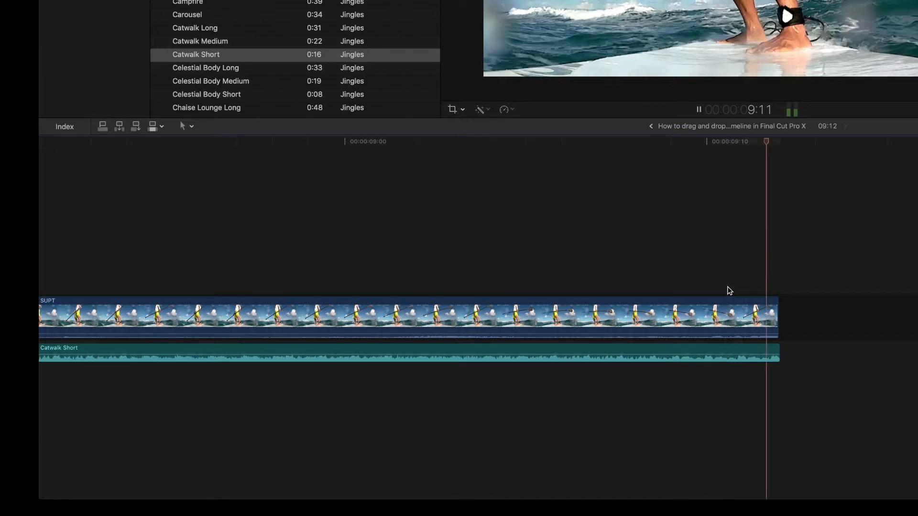
Stop playback at the clip's end where the trimmed Catwalk Short now stops in step.
left_click(699, 109)
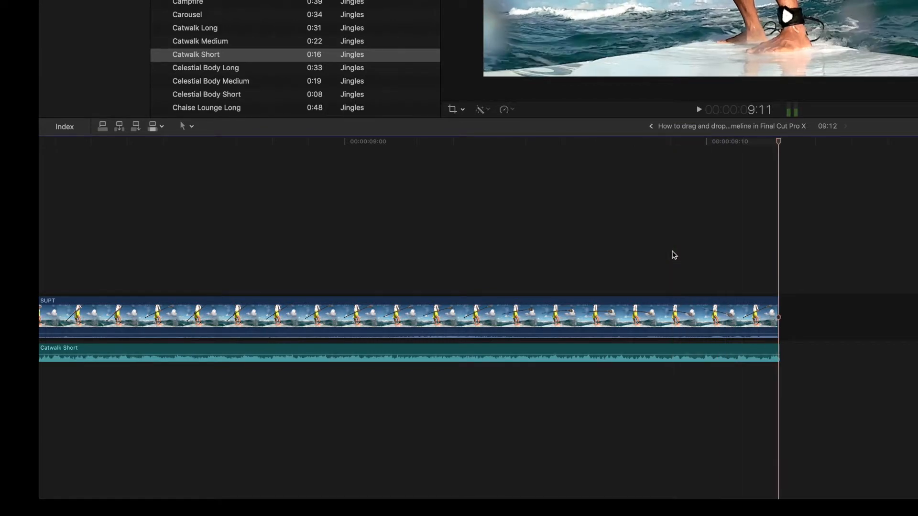
left_click(409, 234)
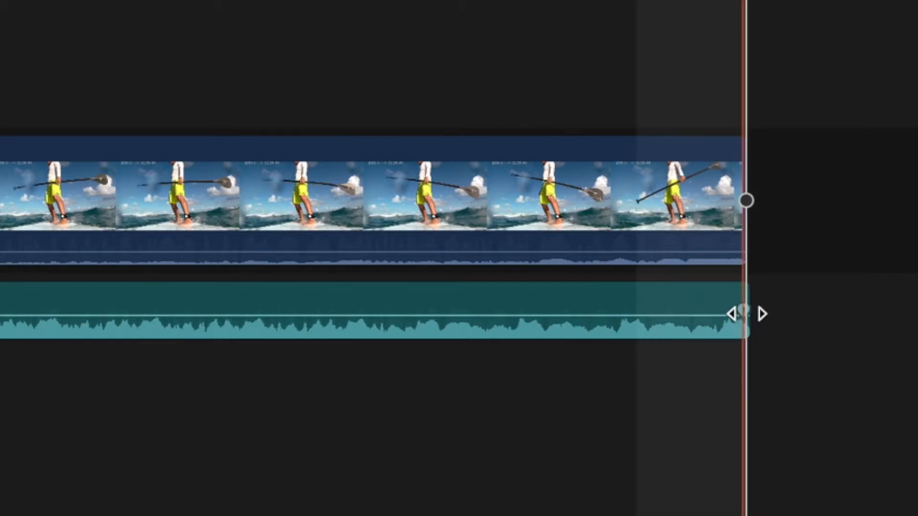
mouse_move(762, 313)
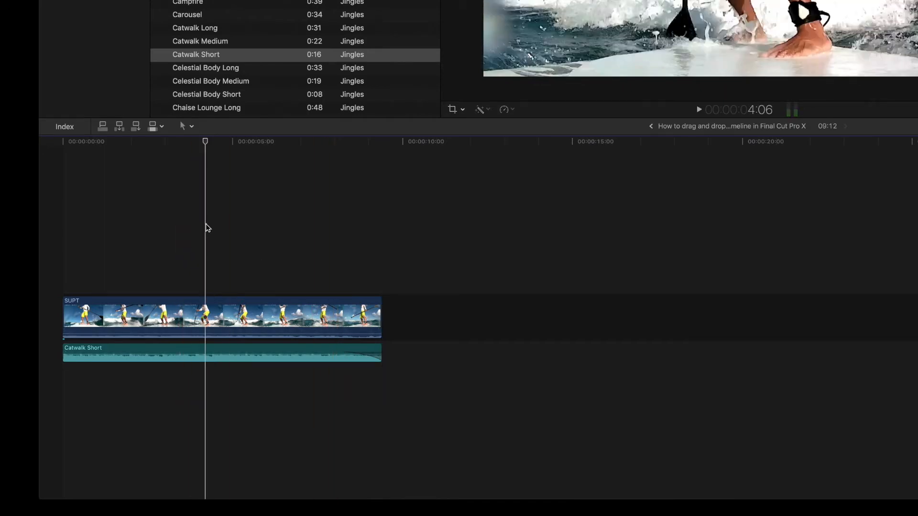
Play back the SUPT clip with its own volume pulled down to -19.0 dB.
key("space")
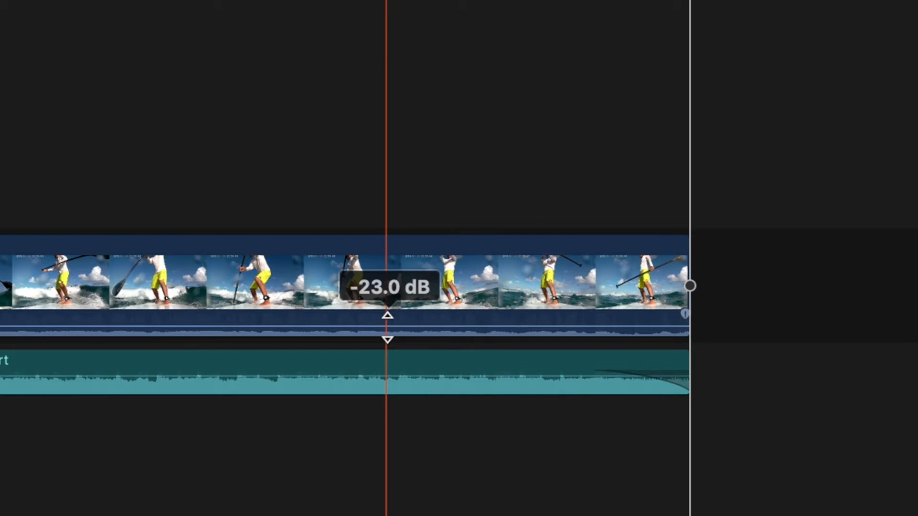
mouse_move(445, 381)
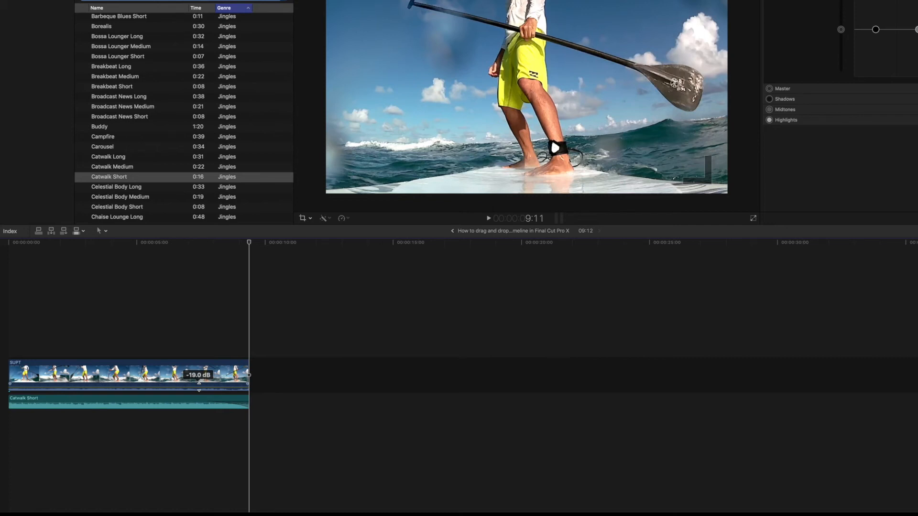
Sort the Sound Effects jingles by the Time column, then by Genre, to find 18–20 second tracks.
left_click(200, 375)
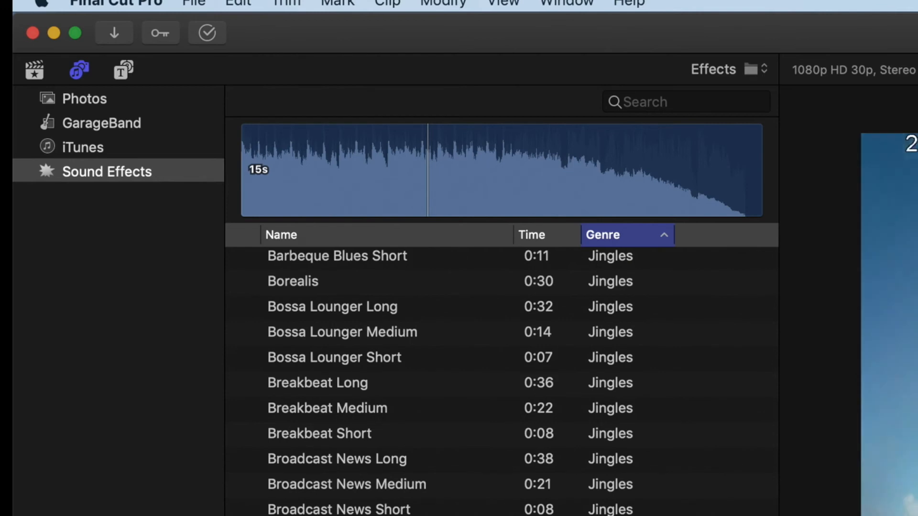
scroll("down", 3)
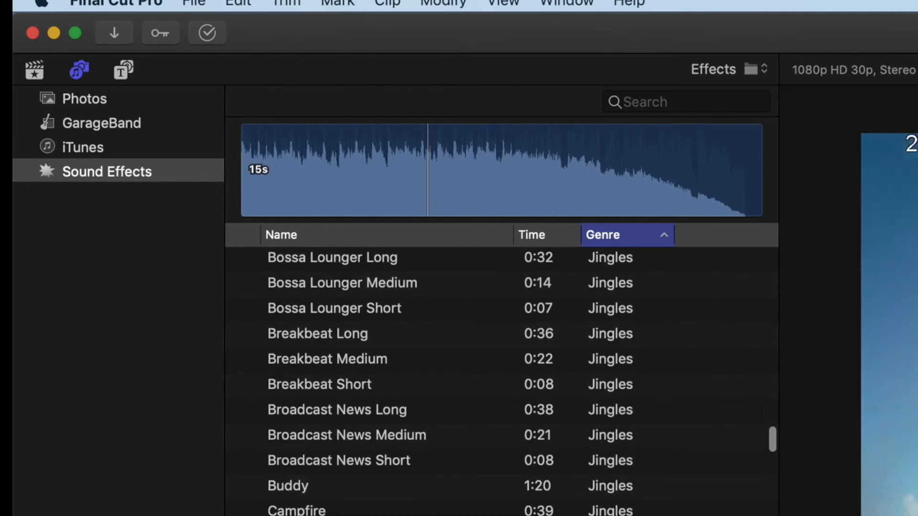
left_click(532, 236)
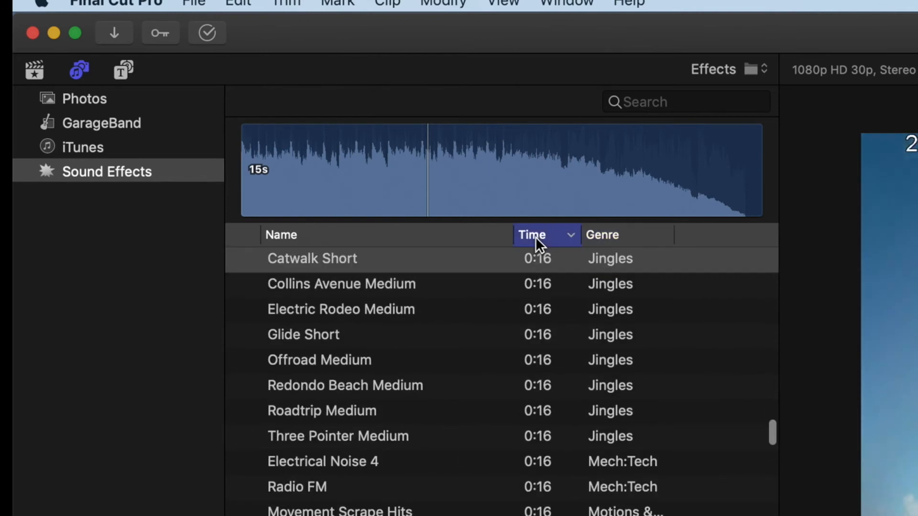
left_click(602, 235)
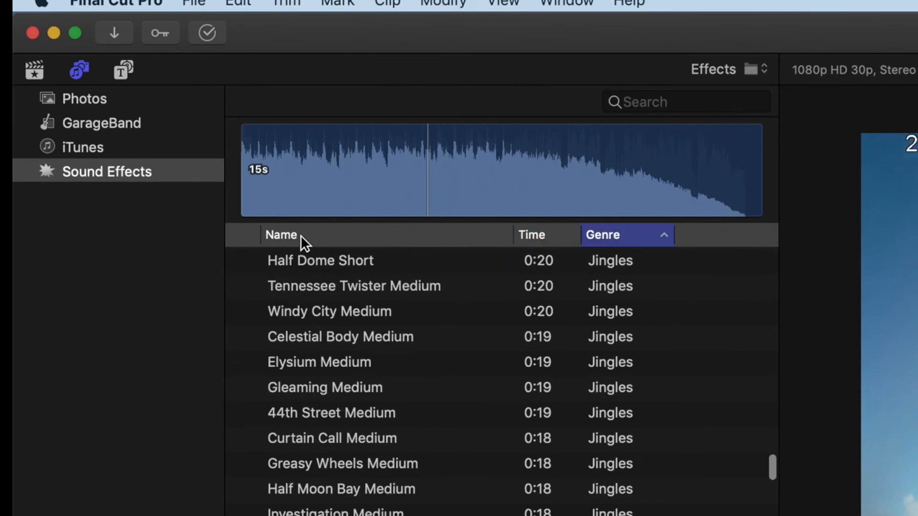